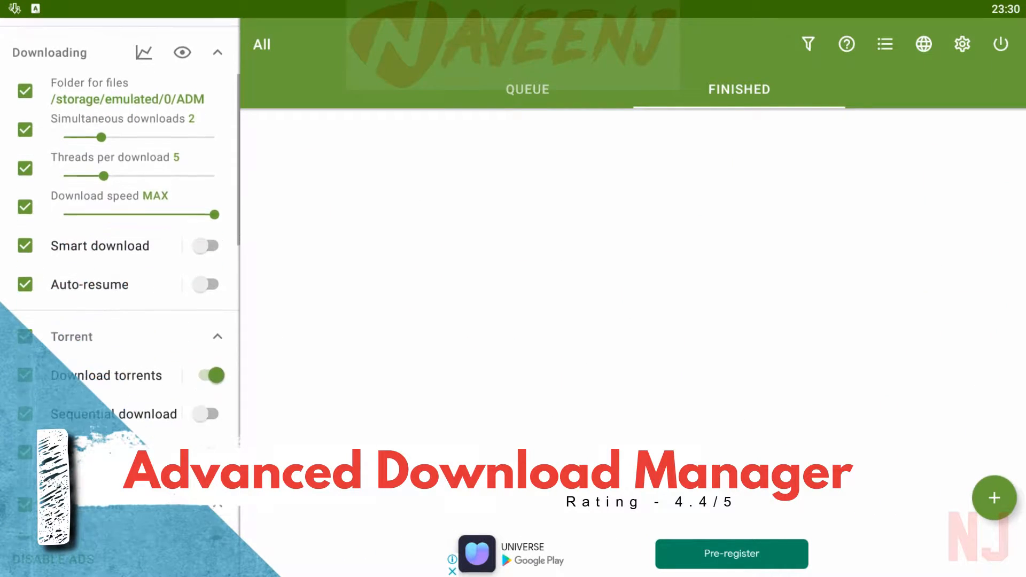
Show the QUEUE tab and scroll the settings sidebar through Notifications, Options and Interface to Tools
{"action": "scroll", "scroll_direction": "down", "scroll_amount": 3}
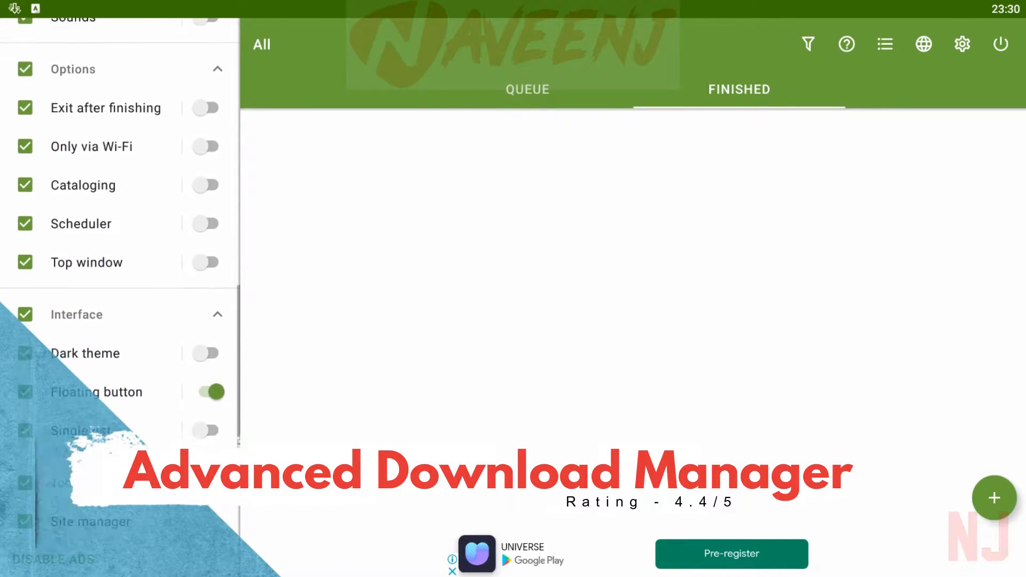
{"action": "scroll", "scroll_direction": "down", "scroll_amount": 3}
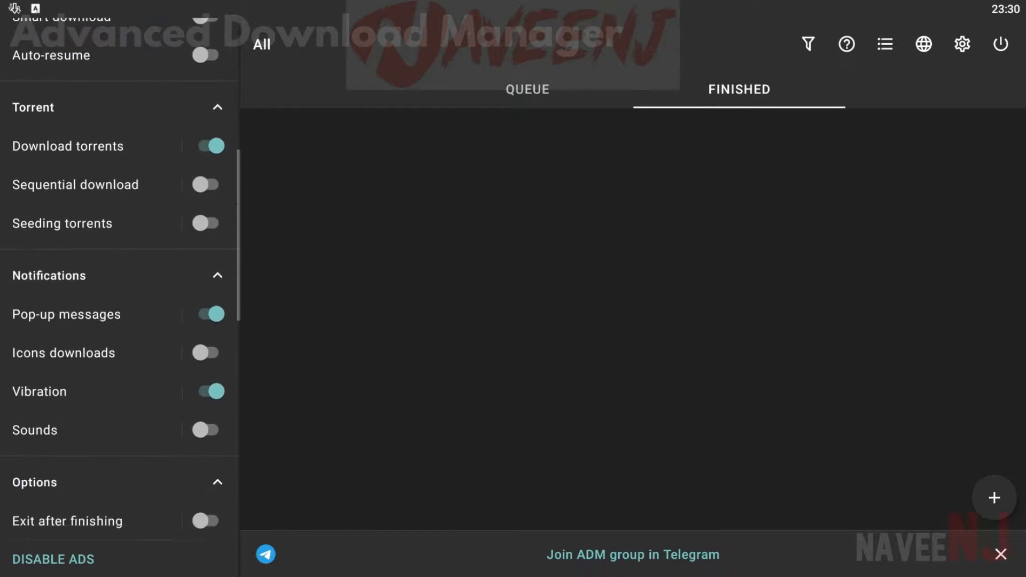
{"action": "scroll", "scroll_direction": "down", "scroll_amount": 3}
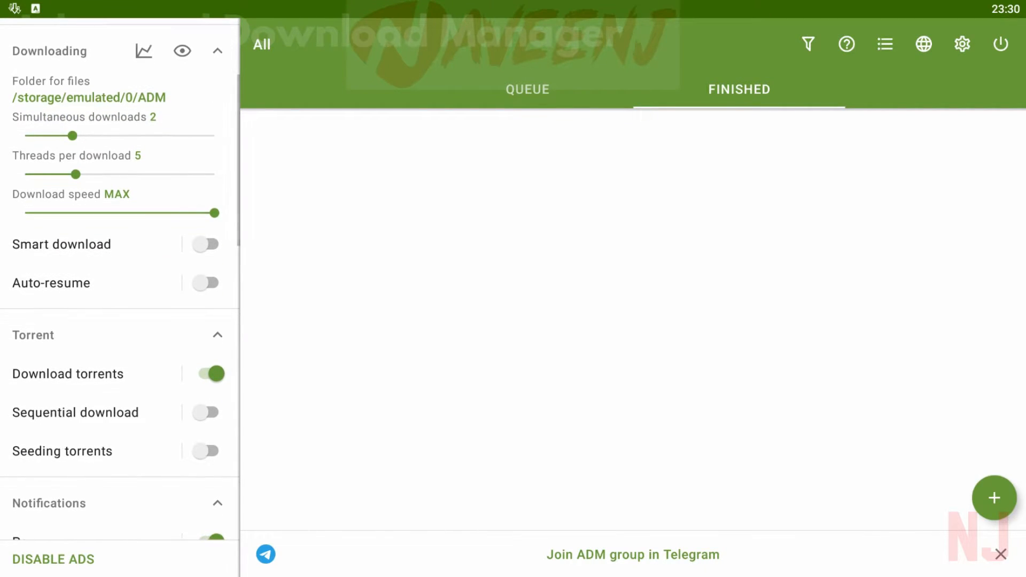
{"action": "left_click", "coordinate": [527, 90]}
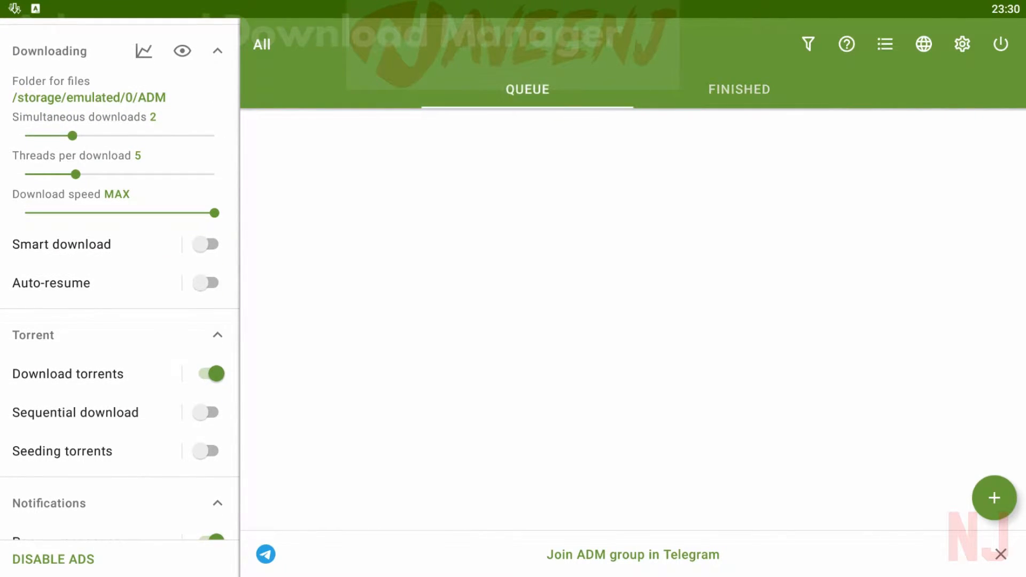
{"action": "scroll", "scroll_direction": "down", "scroll_amount": 3}
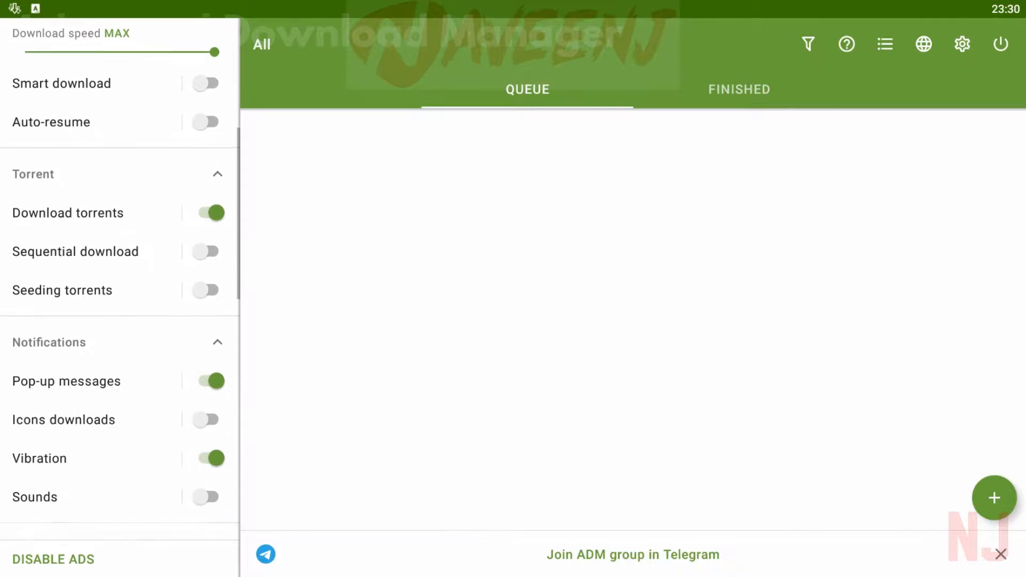
{"action": "scroll", "scroll_direction": "down", "scroll_amount": 3}
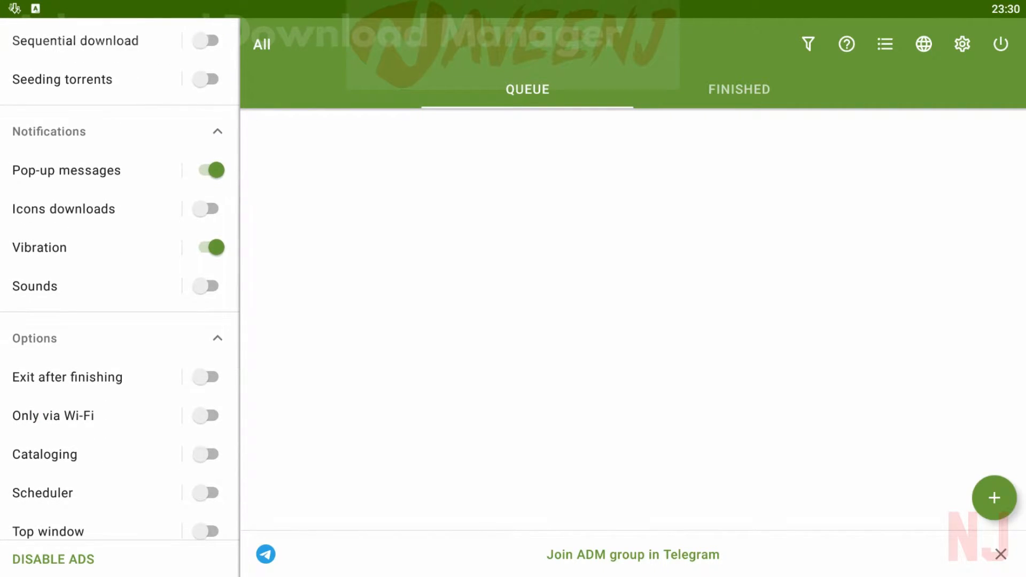
{"action": "scroll", "scroll_direction": "down", "scroll_amount": 3}
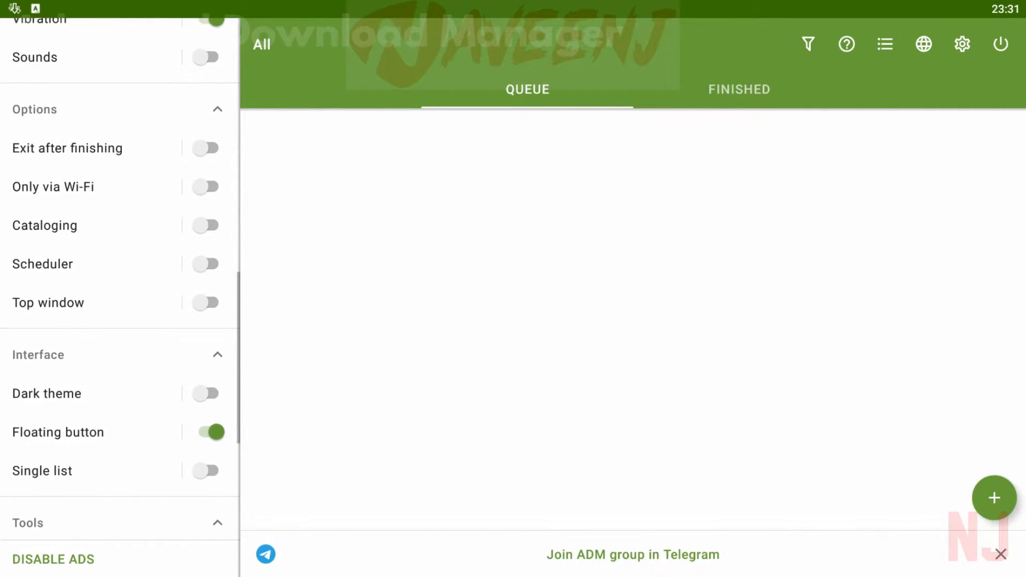
{"action": "scroll", "scroll_direction": "down", "scroll_amount": 3}
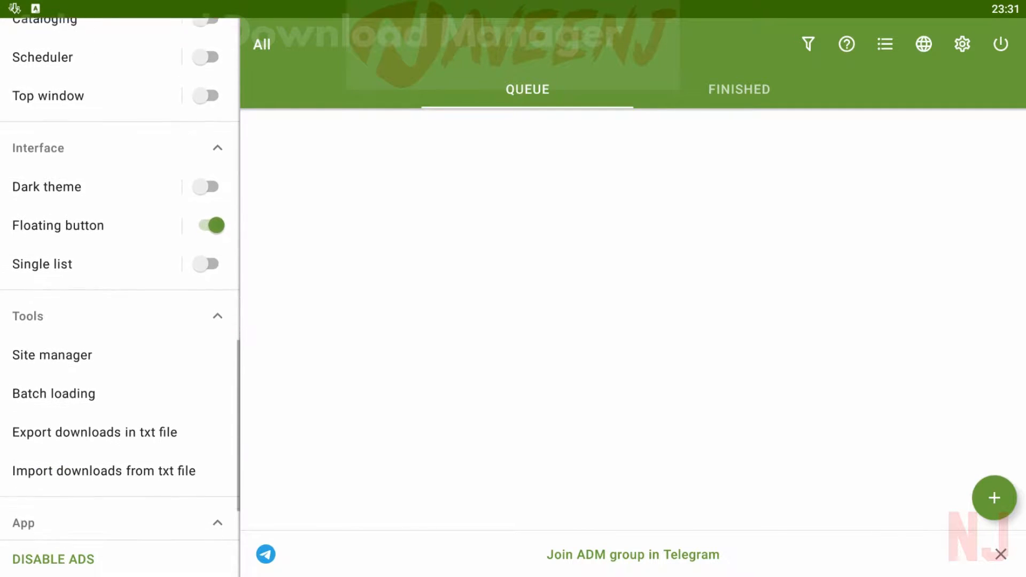
{"action": "scroll", "scroll_direction": "down", "scroll_amount": 3}
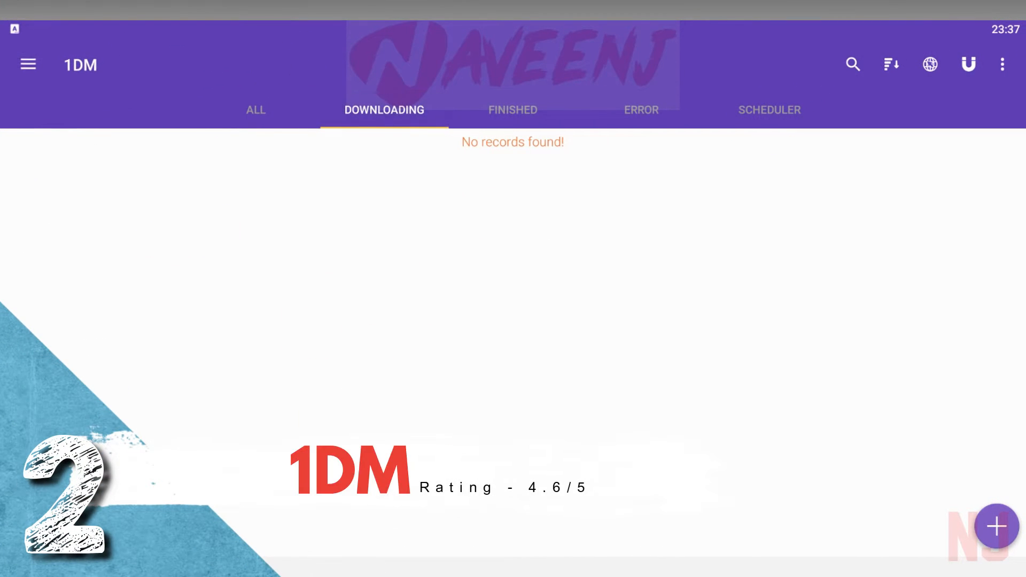
Browse 1DM's FINISHED and SCHEDULER tabs, then open the navigation drawer
{"action": "left_click", "coordinate": [512, 109]}
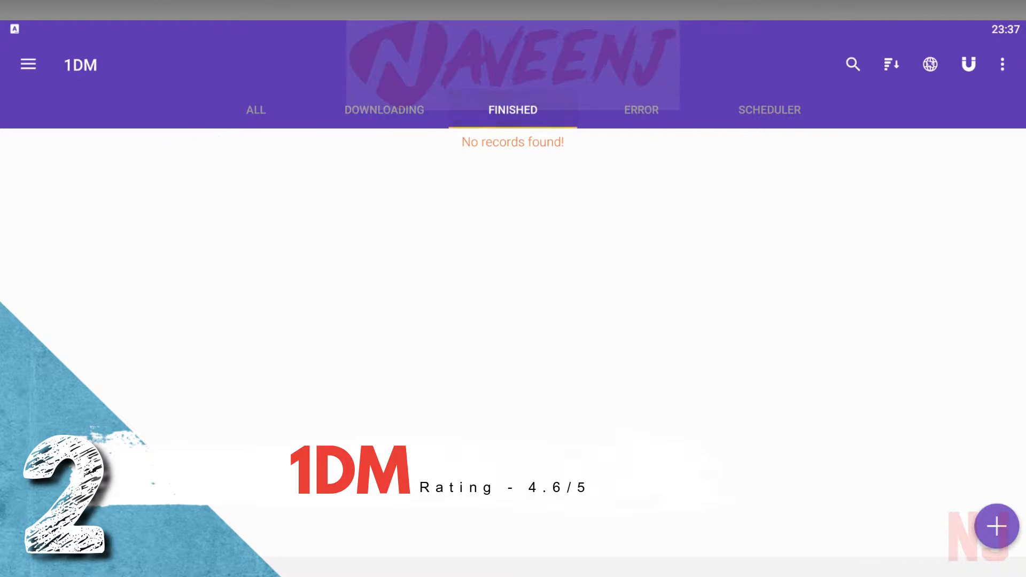
{"action": "left_click", "coordinate": [769, 109]}
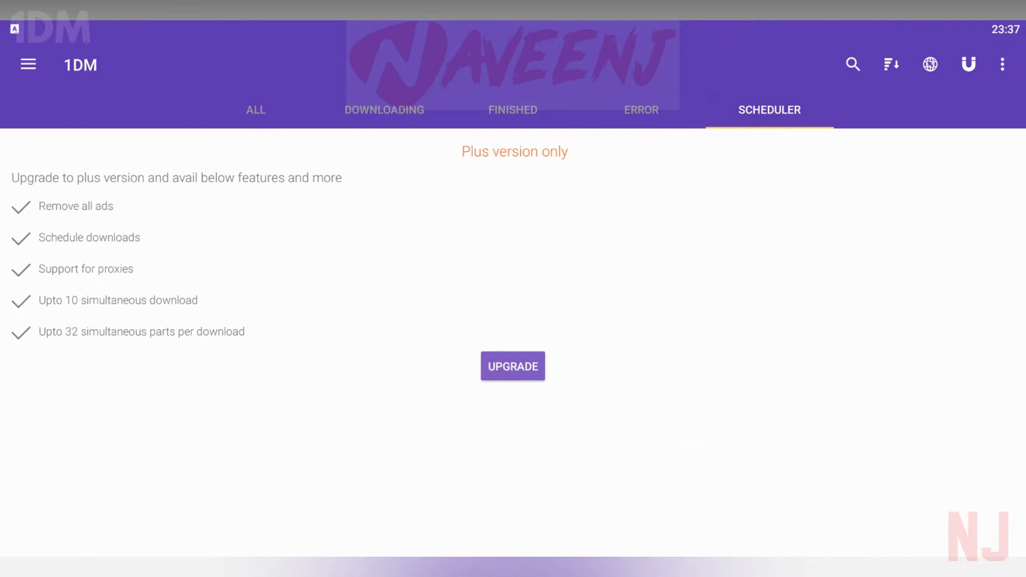
{"action": "left_click", "coordinate": [255, 109]}
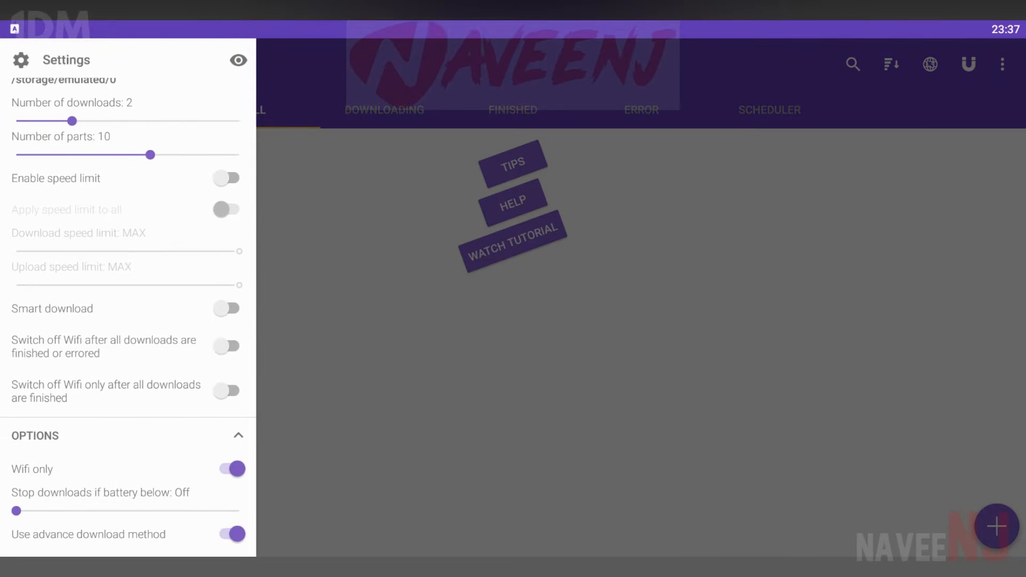
Scroll through Settings and expand the APP section below notification settings
{"action": "scroll", "scroll_direction": "down", "scroll_amount": 3}
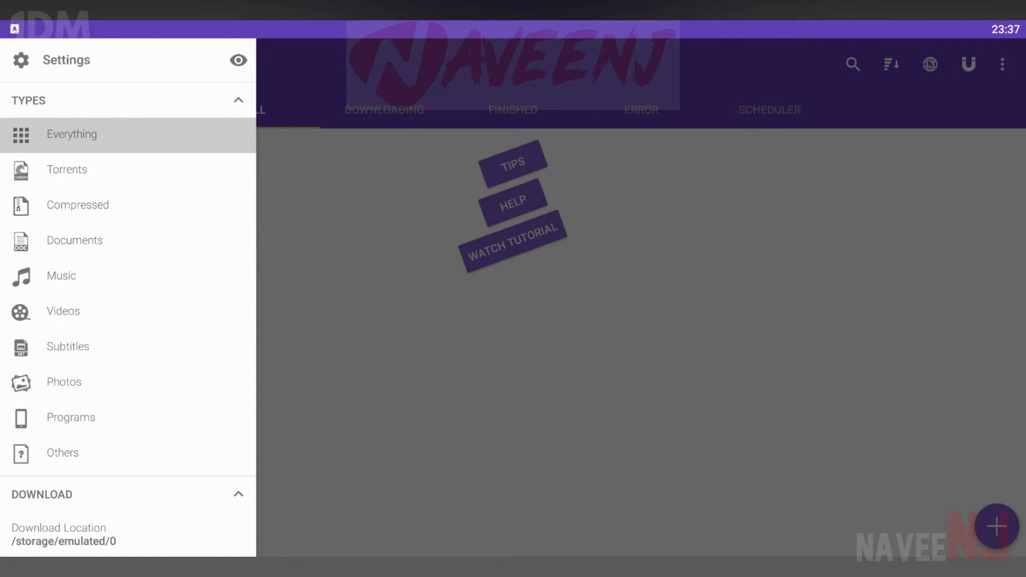
{"action": "scroll", "scroll_direction": "down", "scroll_amount": 3}
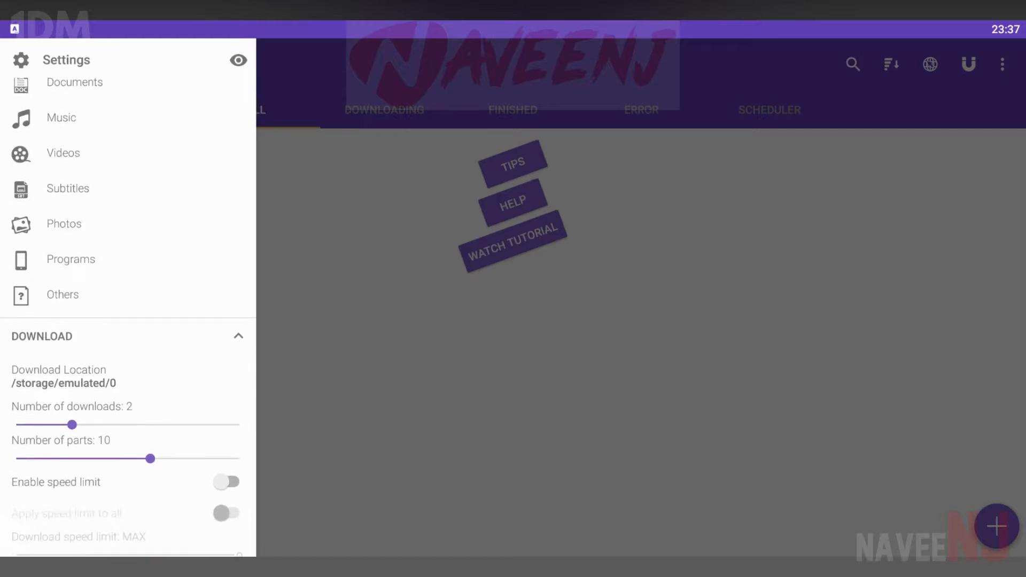
{"action": "scroll", "scroll_direction": "down", "scroll_amount": 3}
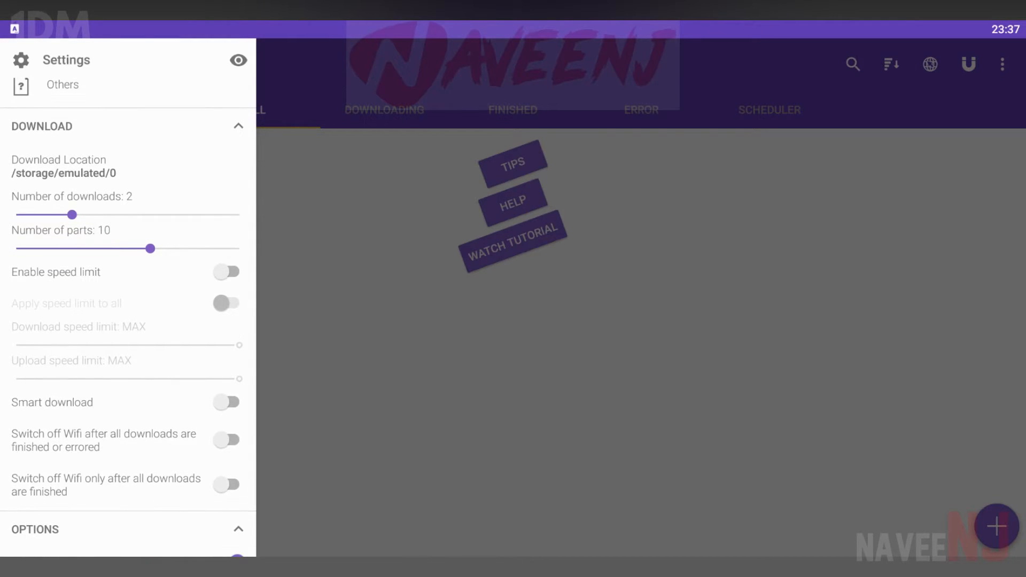
{"action": "scroll", "scroll_direction": "down", "scroll_amount": 3}
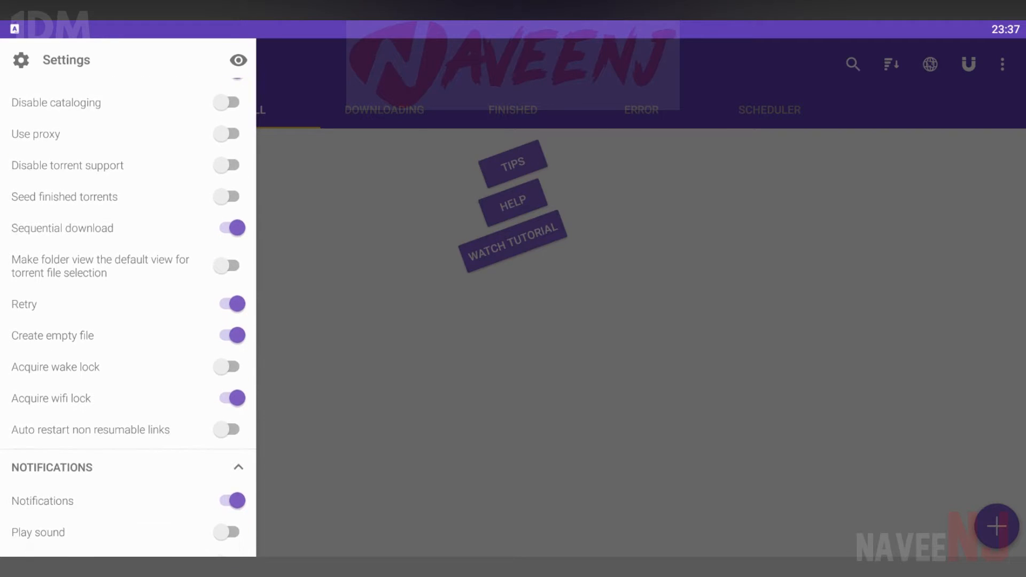
{"action": "scroll", "scroll_direction": "down", "scroll_amount": 3}
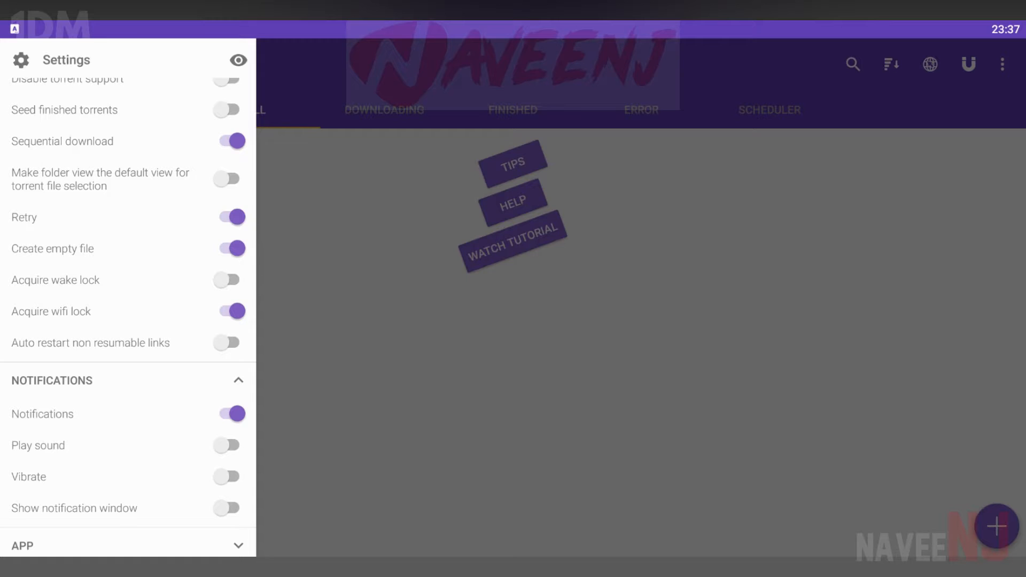
{"action": "left_click", "coordinate": [238, 546]}
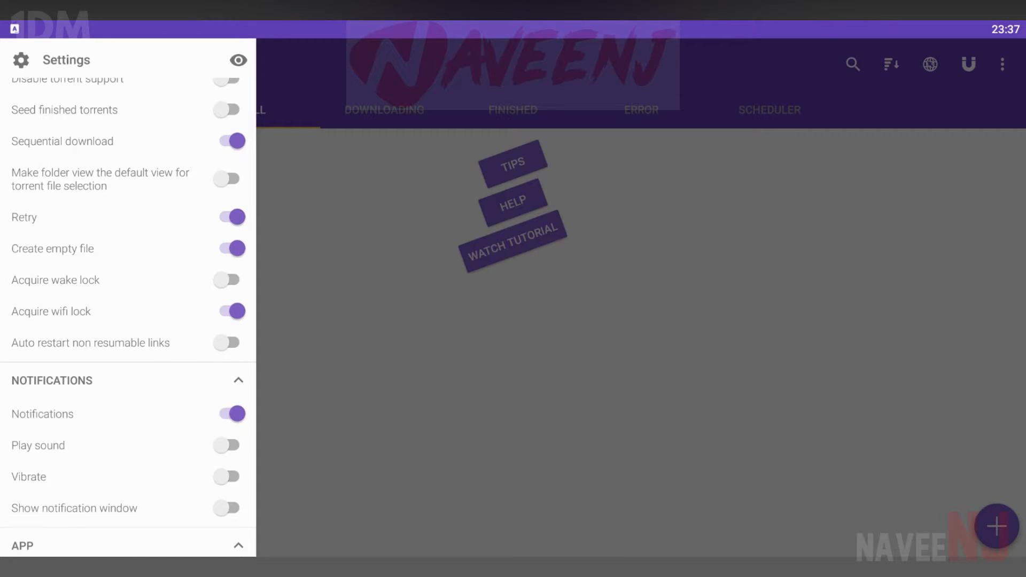
{"action": "scroll", "scroll_direction": "down", "scroll_amount": 3}
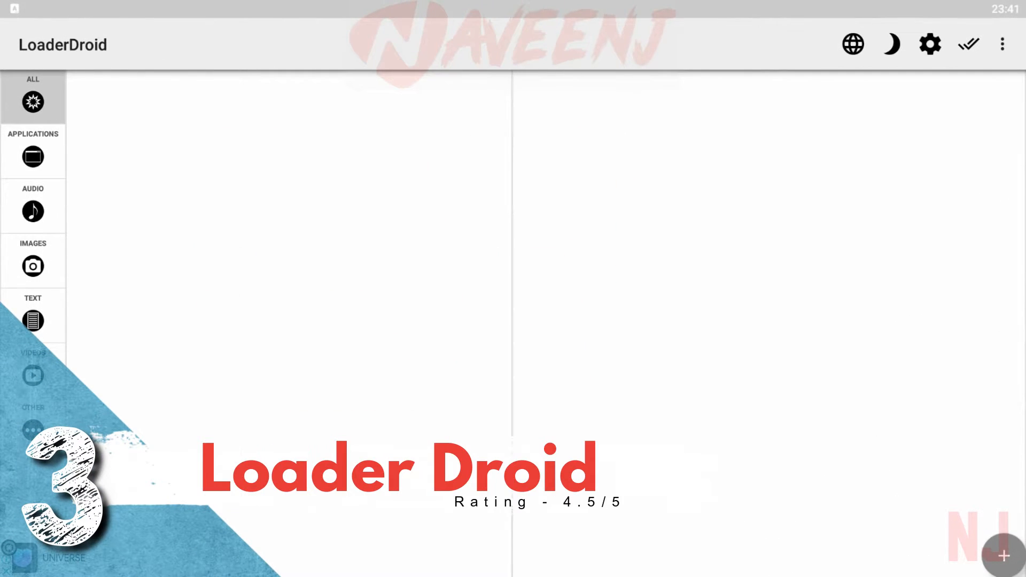
Browse LoaderDroid's Videos and Other download categories
{"action": "left_click", "coordinate": [33, 152]}
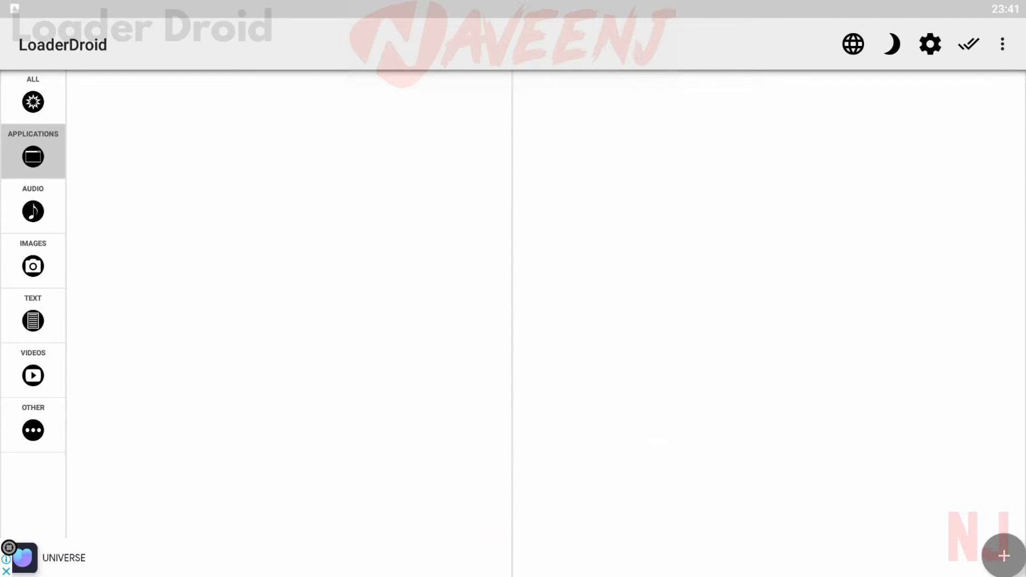
{"action": "left_click", "coordinate": [33, 370]}
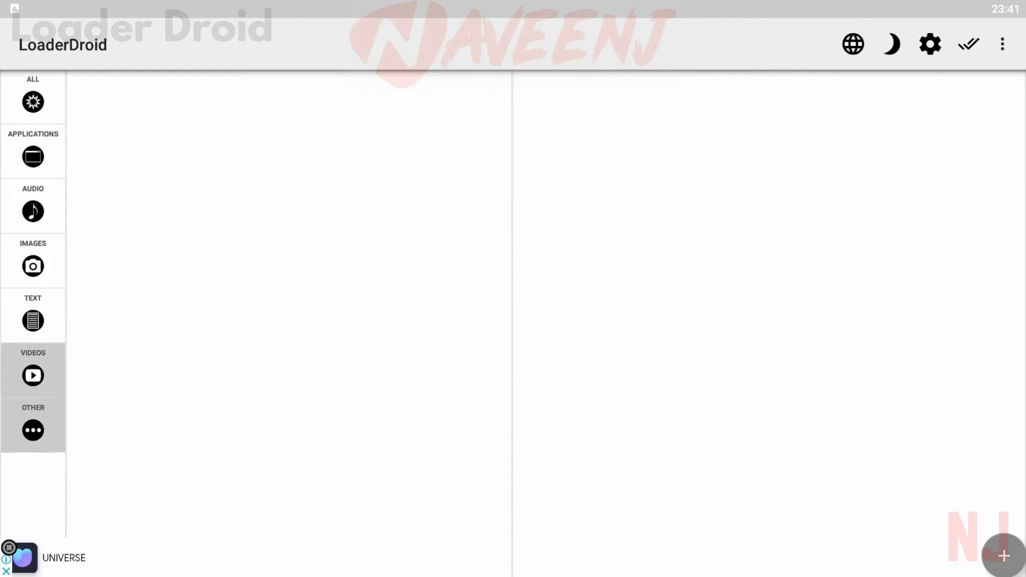
{"action": "left_click", "coordinate": [33, 426]}
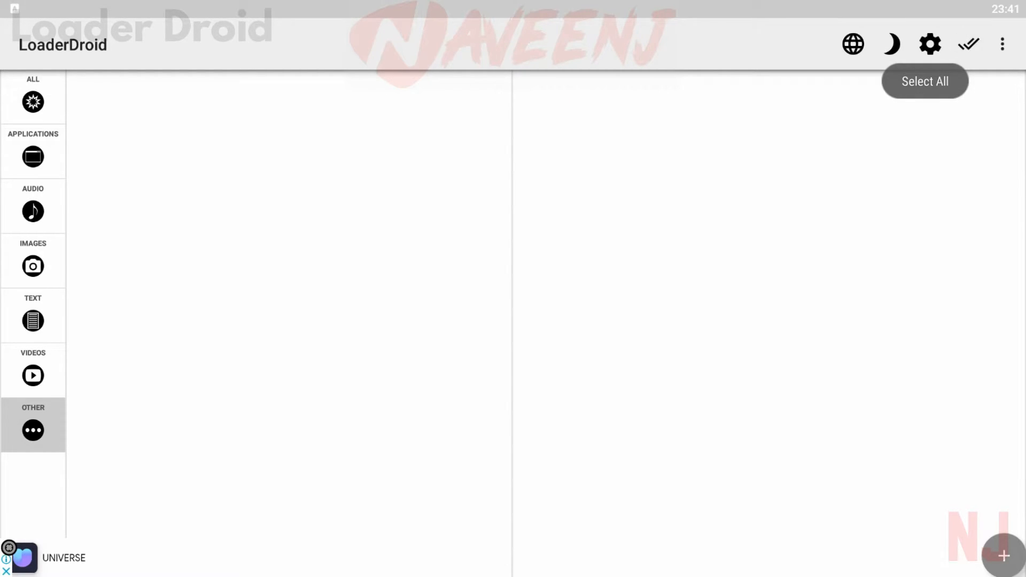
Enable Show advanced preferences in Settings and scroll to the Loading Logic options
{"action": "left_click", "coordinate": [930, 44]}
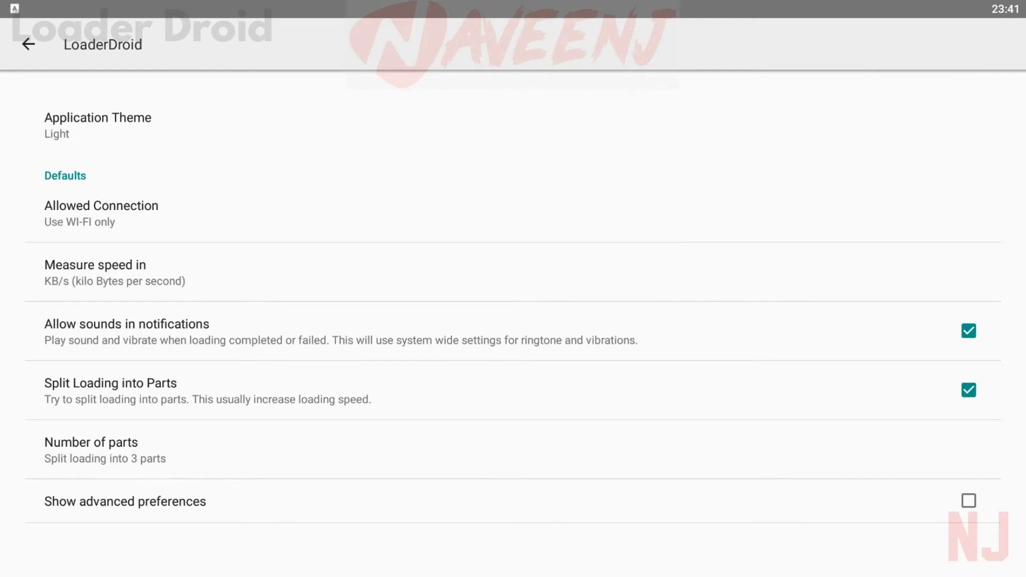
{"action": "left_click", "coordinate": [97, 125]}
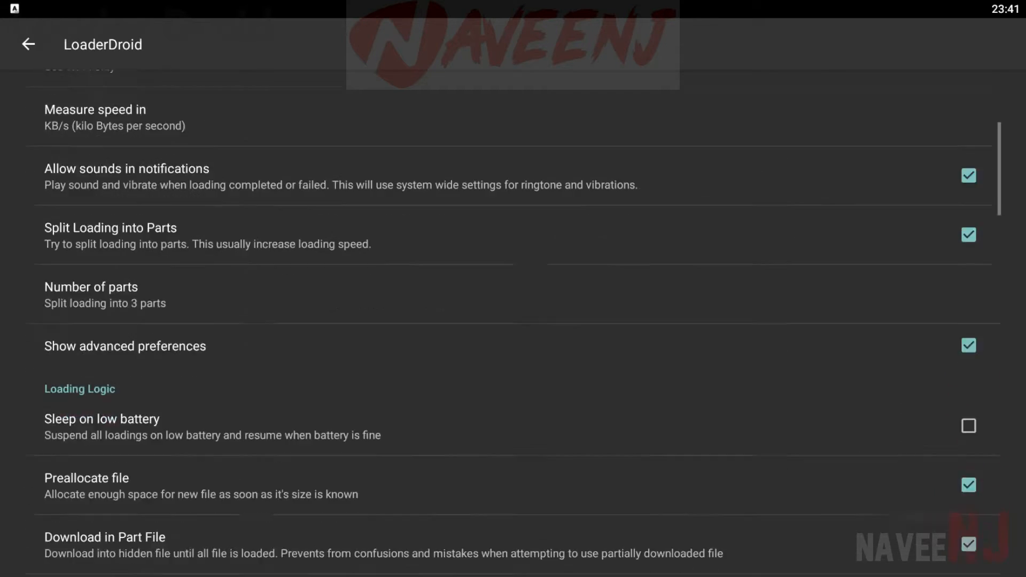
{"action": "scroll", "scroll_direction": "down", "scroll_amount": 3}
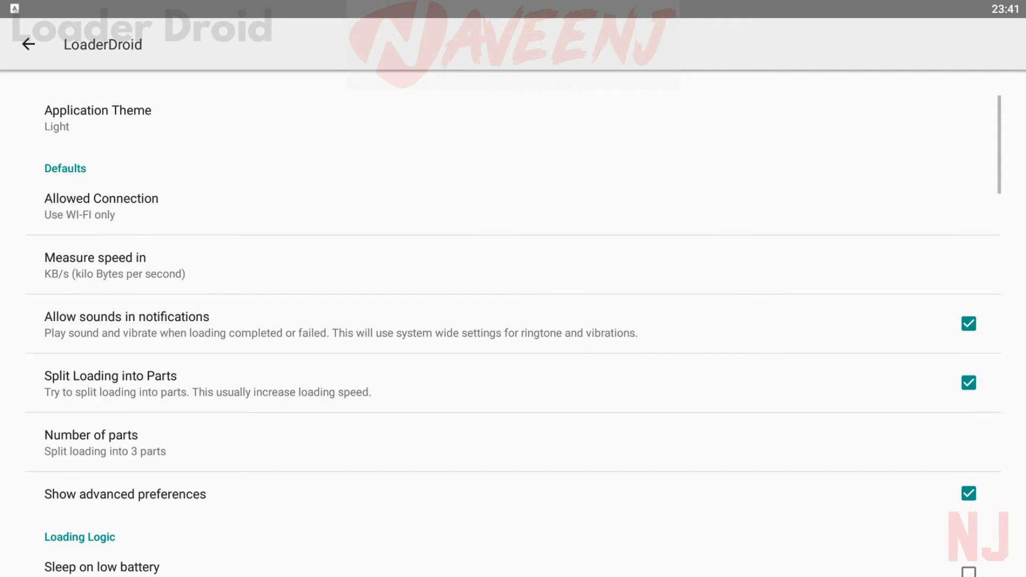
{"action": "scroll", "scroll_direction": "down", "scroll_amount": 3}
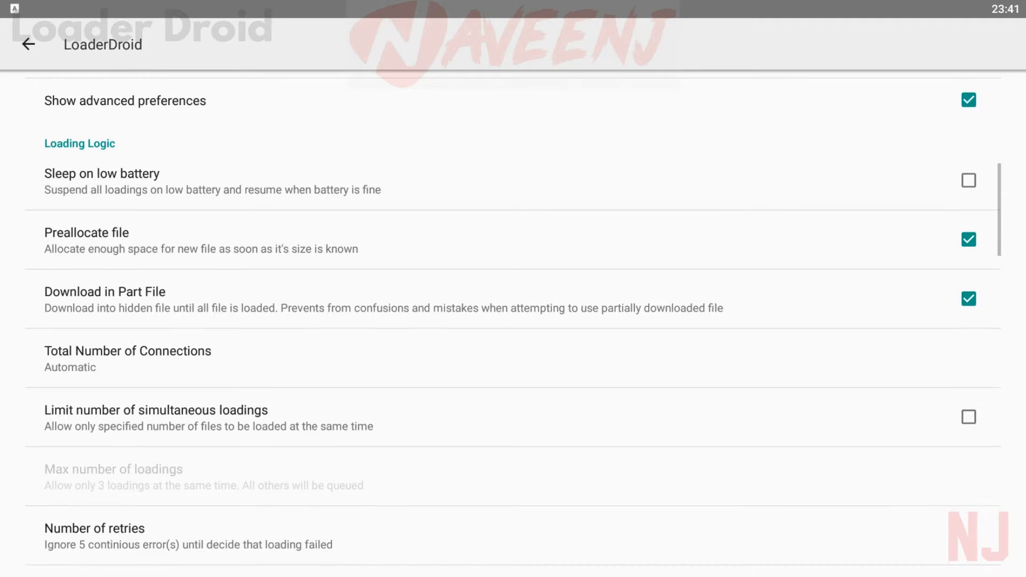
{"action": "scroll", "scroll_direction": "down", "scroll_amount": 3}
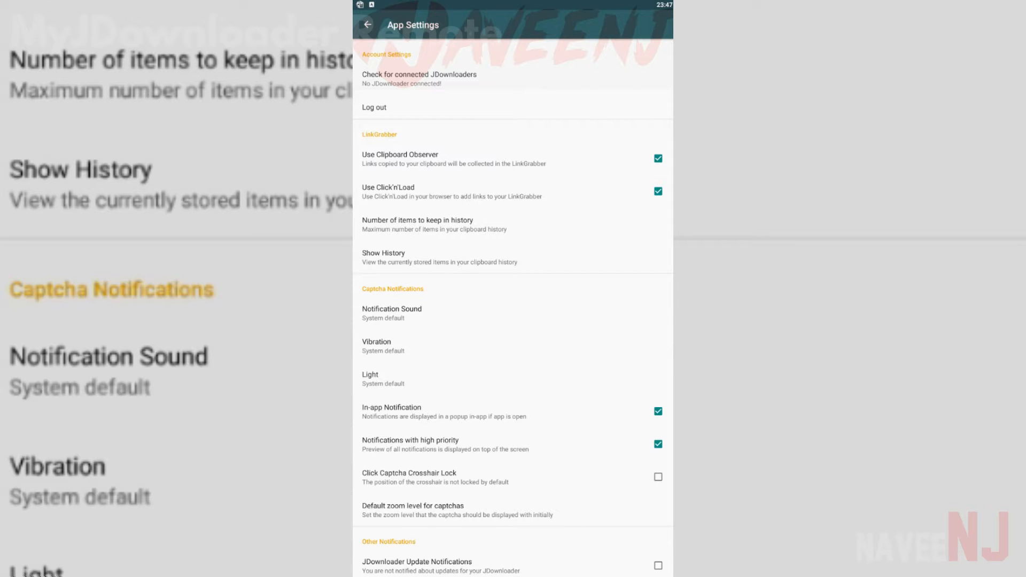
Scroll App Settings through Captcha Notifications, Help us out, Add Links and List Loading
{"action": "scroll", "scroll_direction": "down", "scroll_amount": 3}
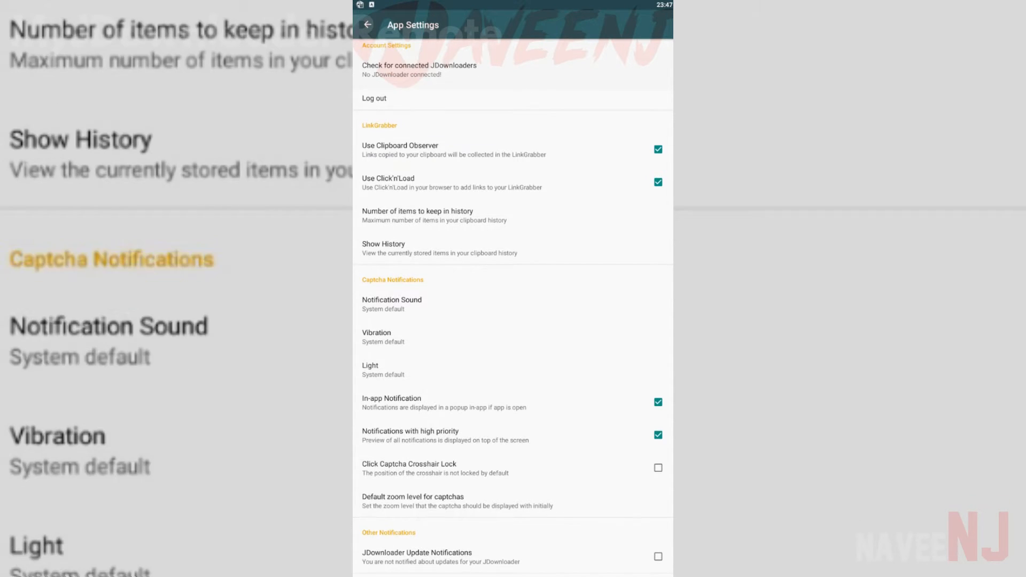
{"action": "scroll", "scroll_direction": "down", "scroll_amount": 3}
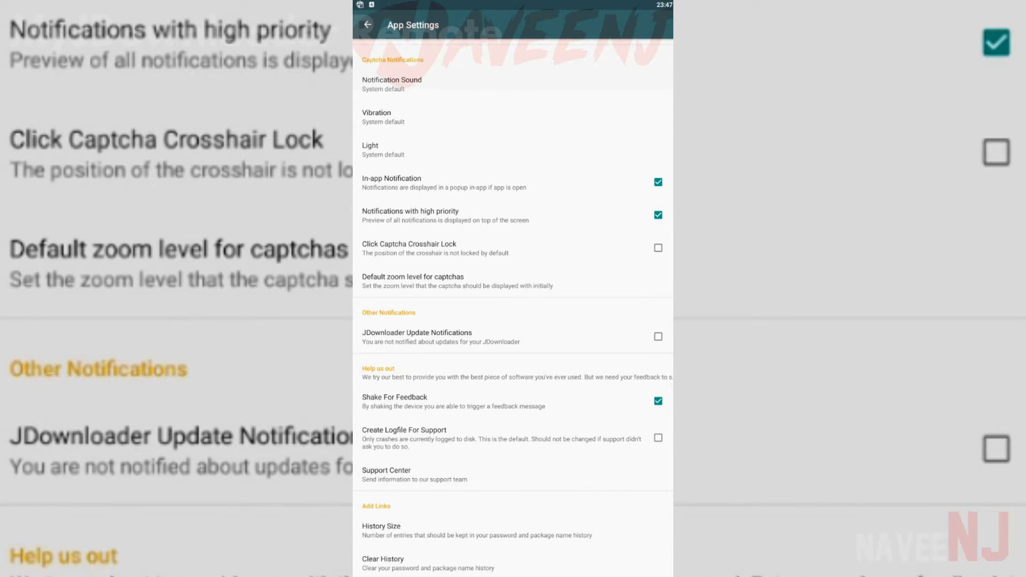
{"action": "scroll", "scroll_direction": "down", "scroll_amount": 3}
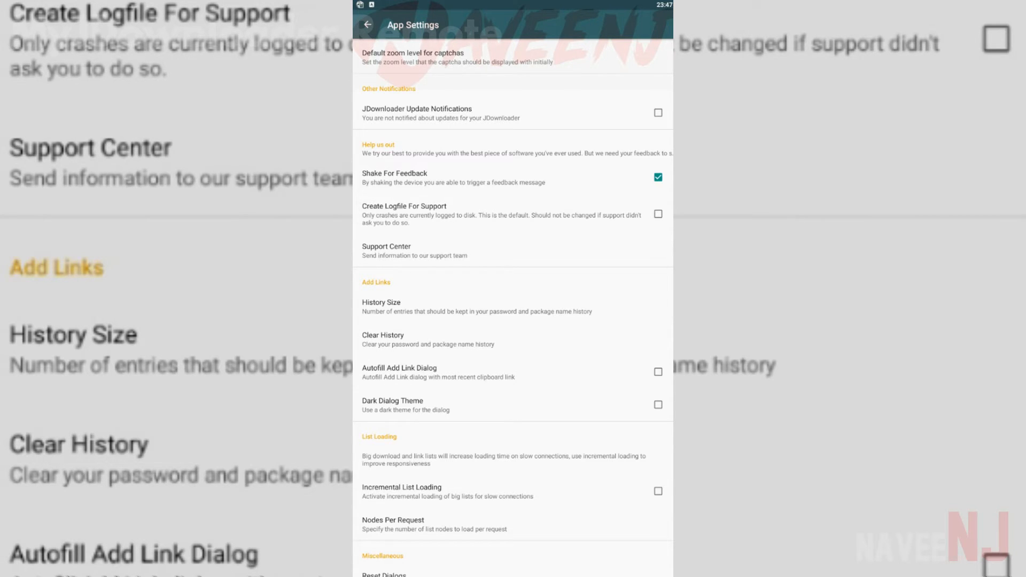
{"action": "scroll", "scroll_direction": "down", "scroll_amount": 3}
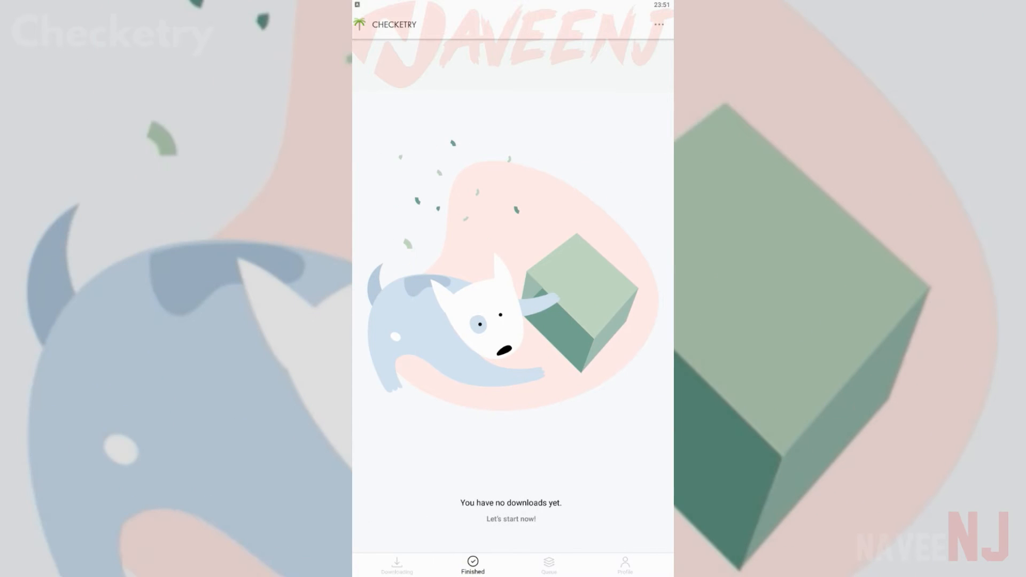
View Profile, switch to Downloading, and dismiss the desktop-connection Attention notice with OK, got it
{"action": "left_click", "coordinate": [623, 564]}
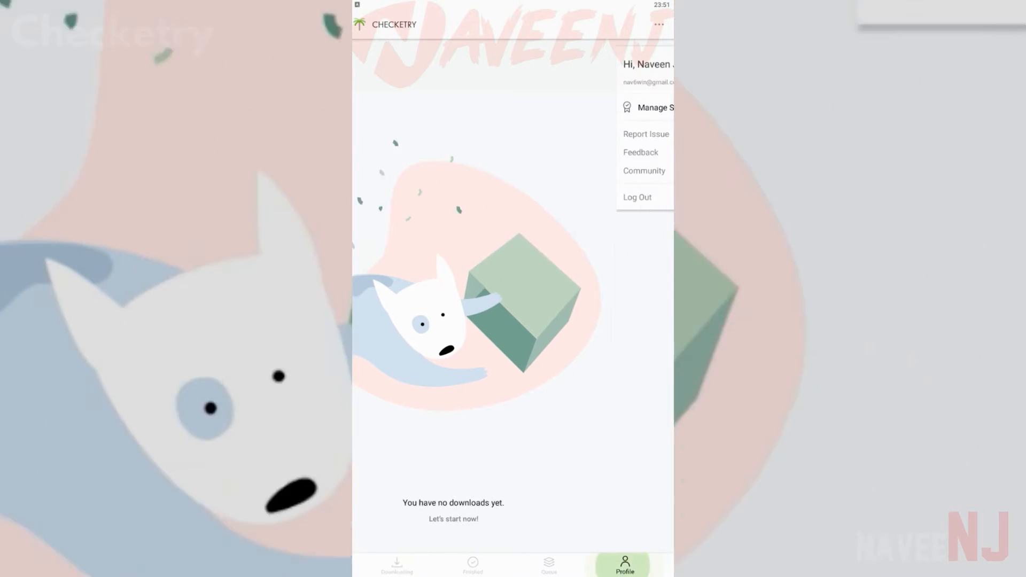
{"action": "left_click", "coordinate": [548, 565]}
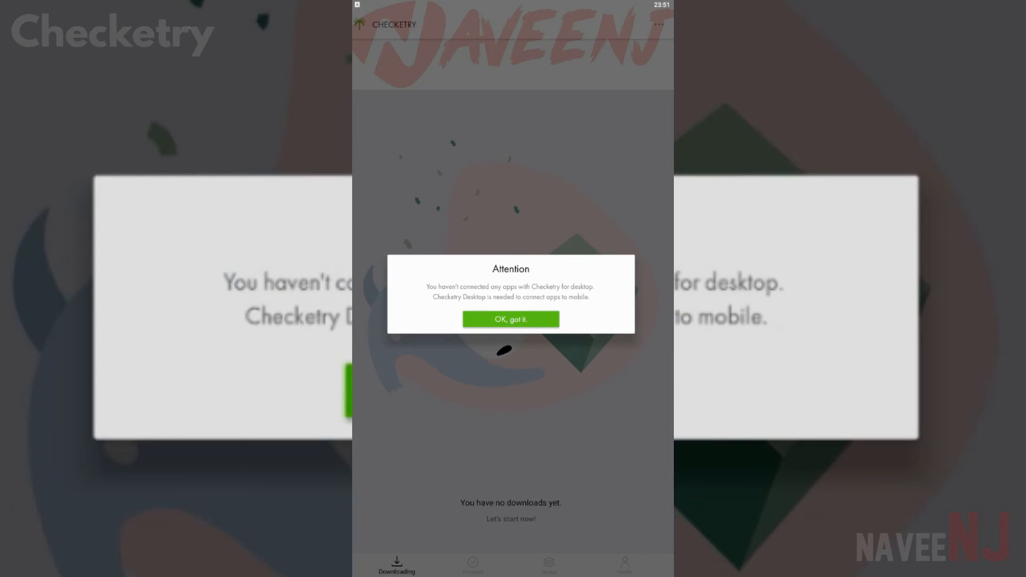
{"action": "left_click", "coordinate": [510, 320]}
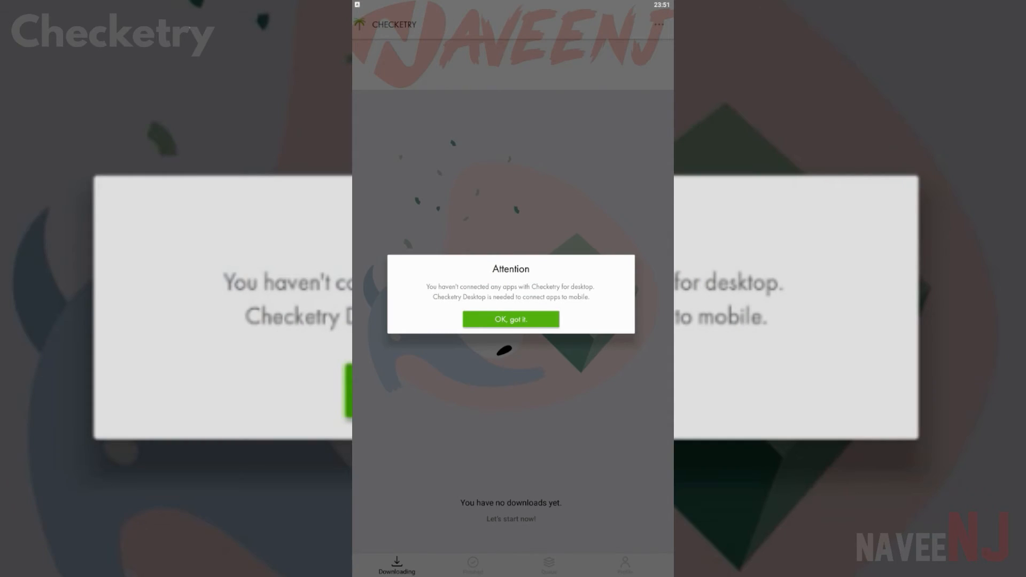
{"action": "left_click", "coordinate": [511, 319]}
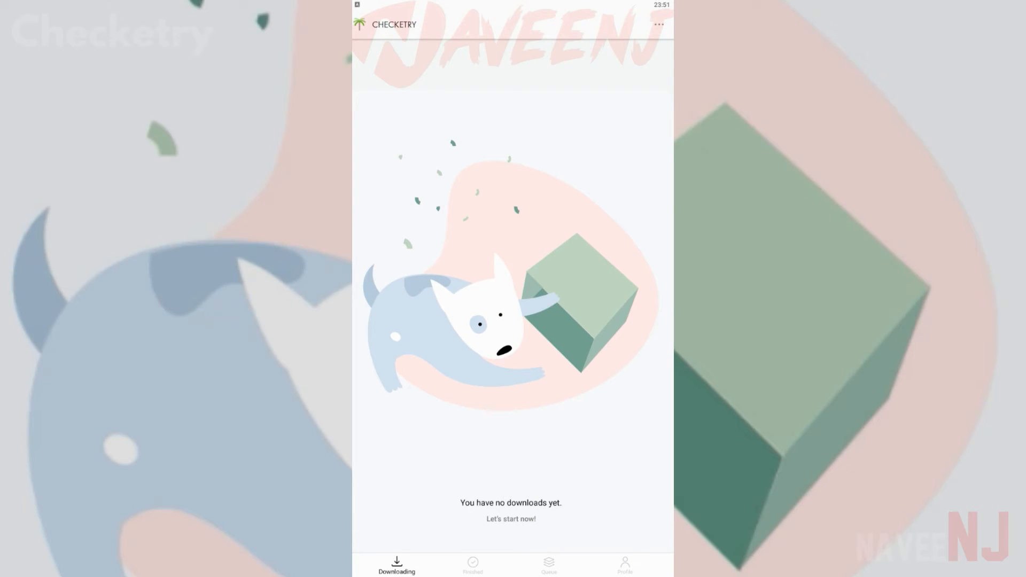
Check the empty Finished and Queue tabs, ending on the Downloading view
{"action": "left_click", "coordinate": [472, 565]}
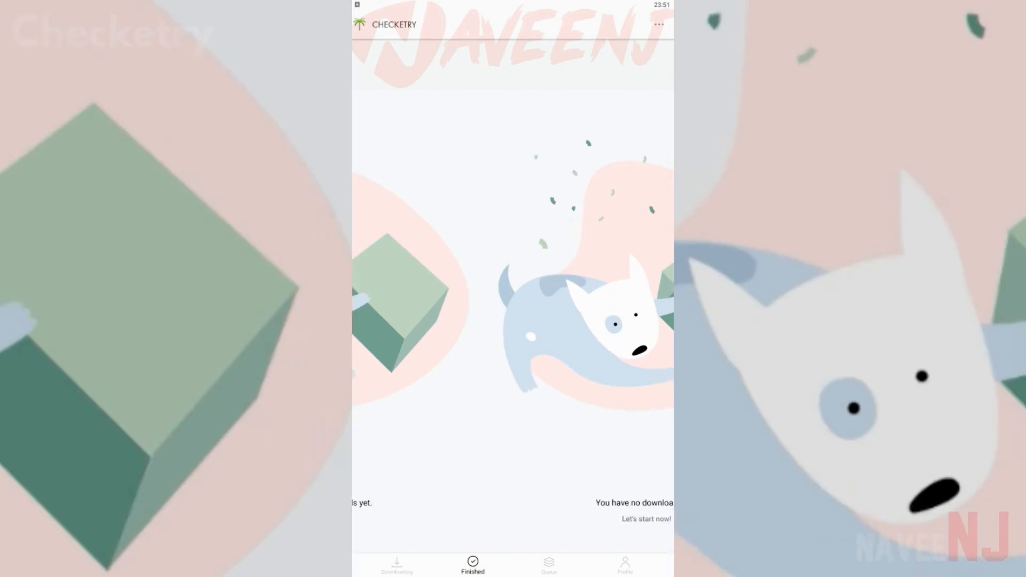
{"action": "left_click", "coordinate": [396, 564]}
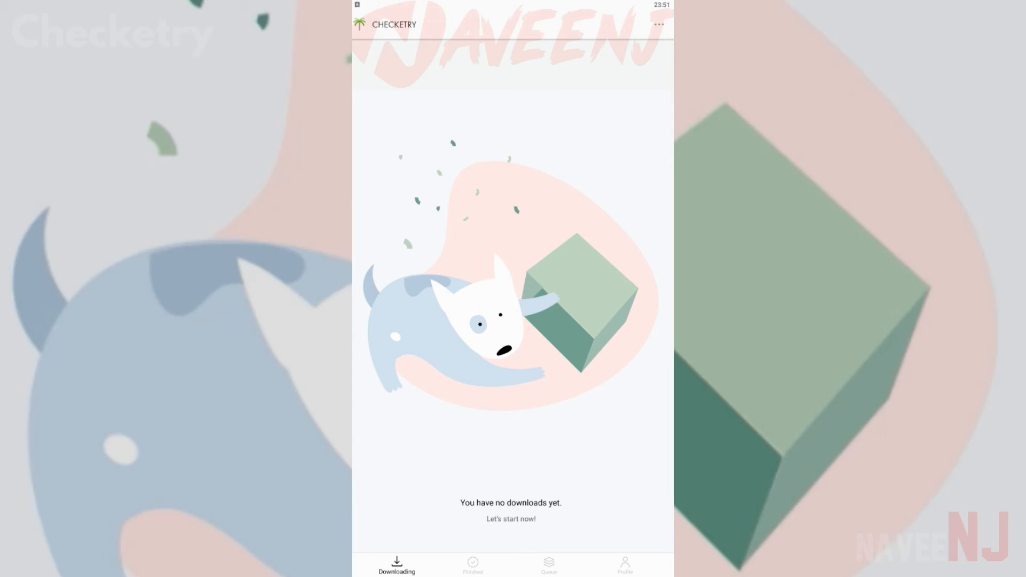
{"action": "left_click", "coordinate": [548, 564]}
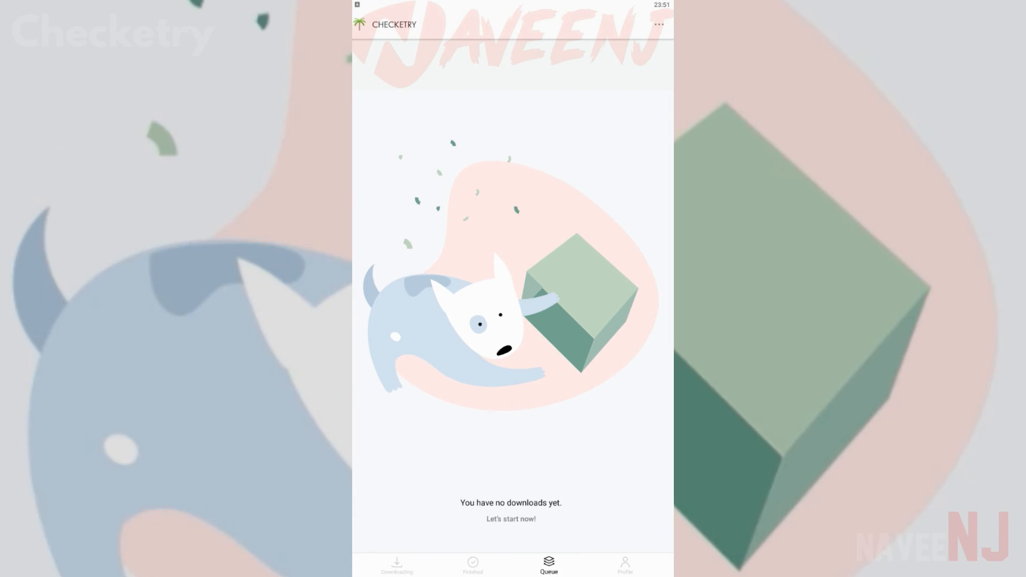
{"action": "left_click", "coordinate": [396, 564]}
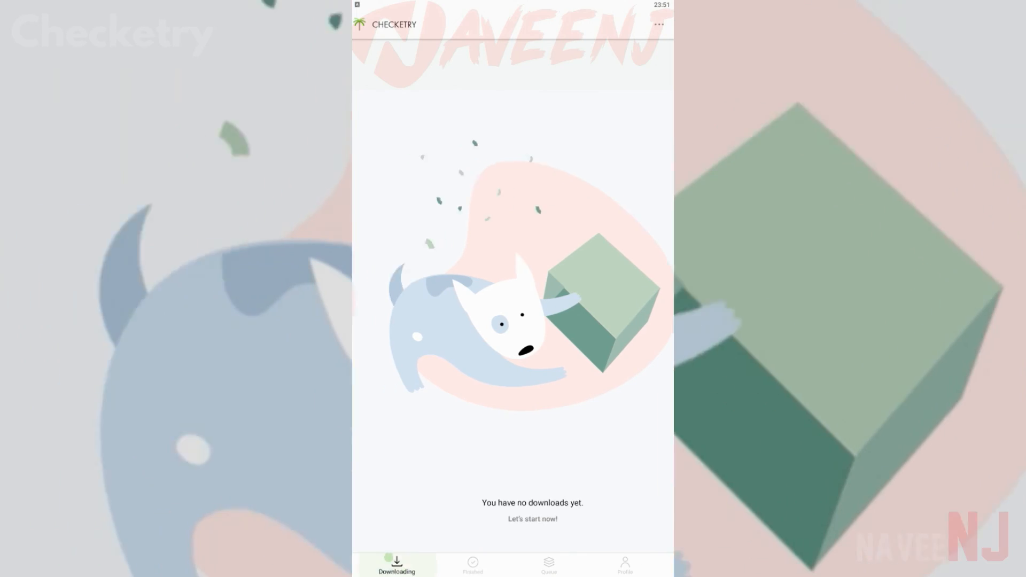